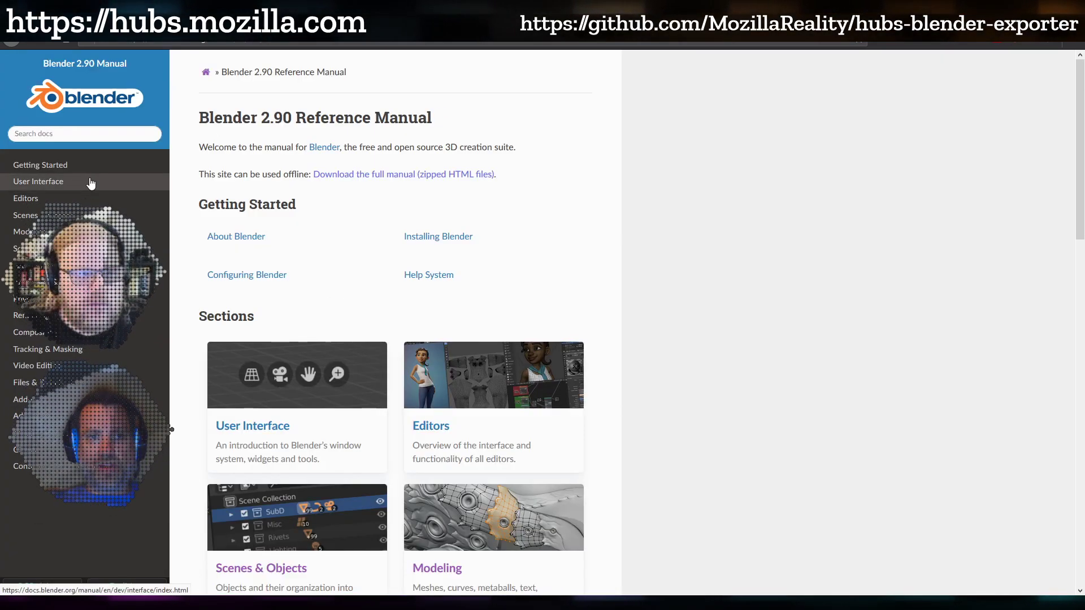
{"action": "mouse_move", "coordinate": [134, 149]}
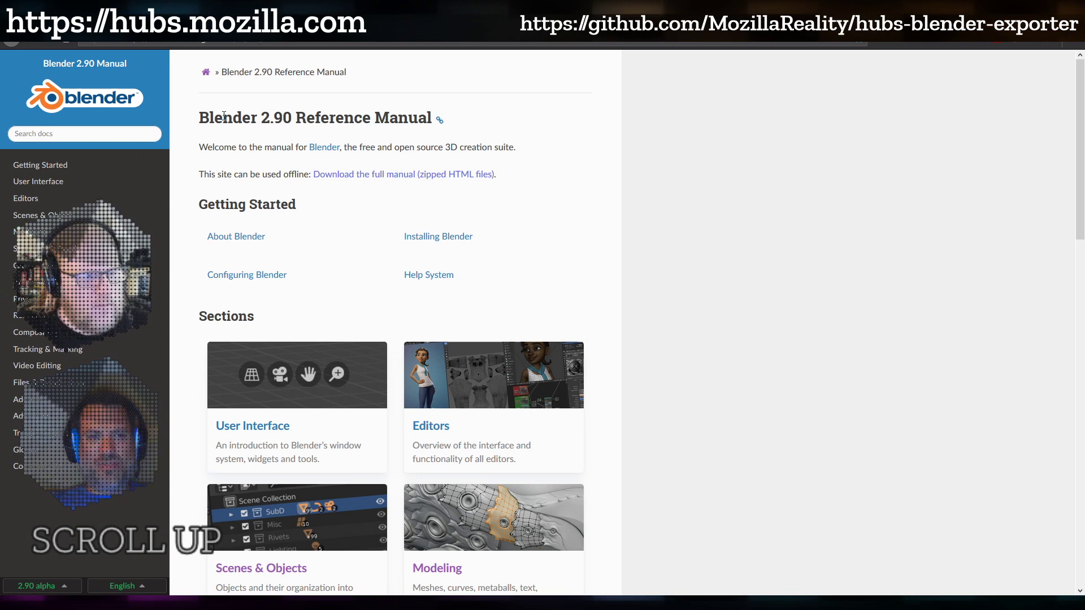
Step: Search the docs for 'gltf' and open the glTF 2.0 add-on page from the results
{"action": "double_click", "coordinate": [277, 118]}
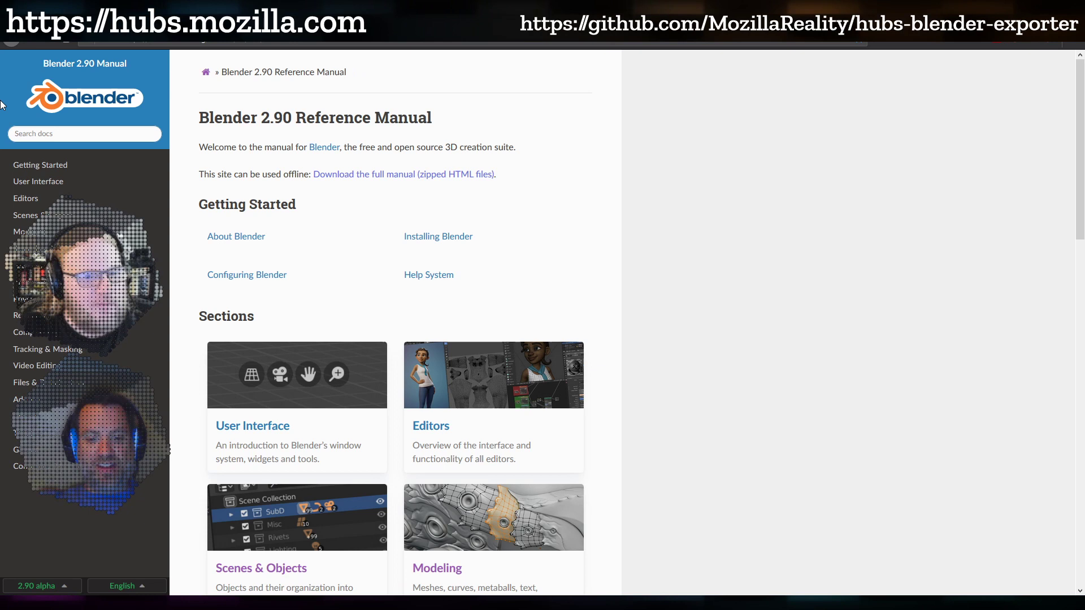
{"action": "type", "text": "gltf"}
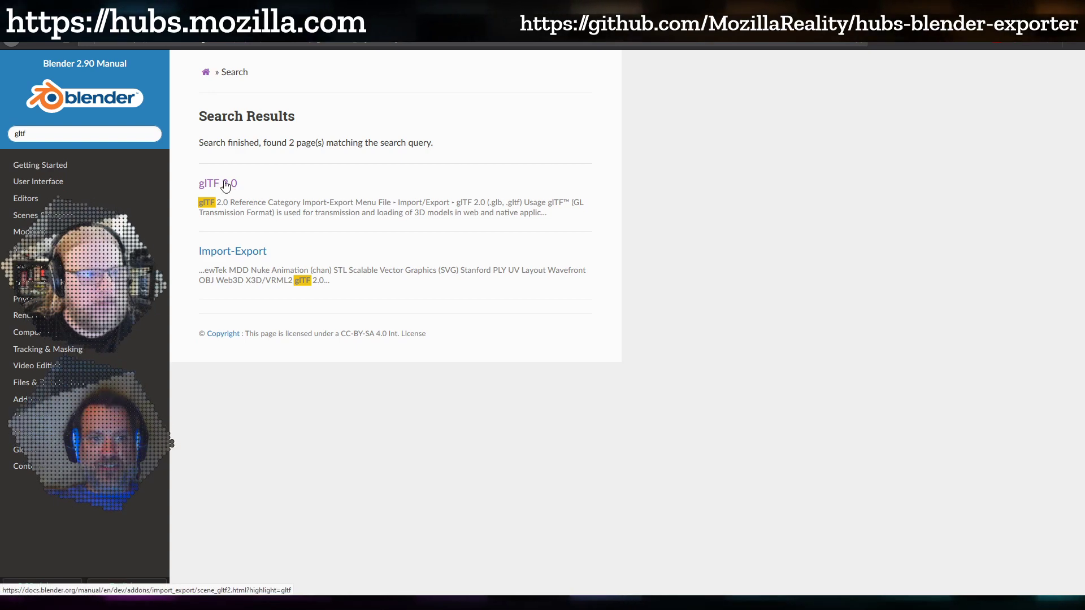
{"action": "left_click", "coordinate": [213, 183]}
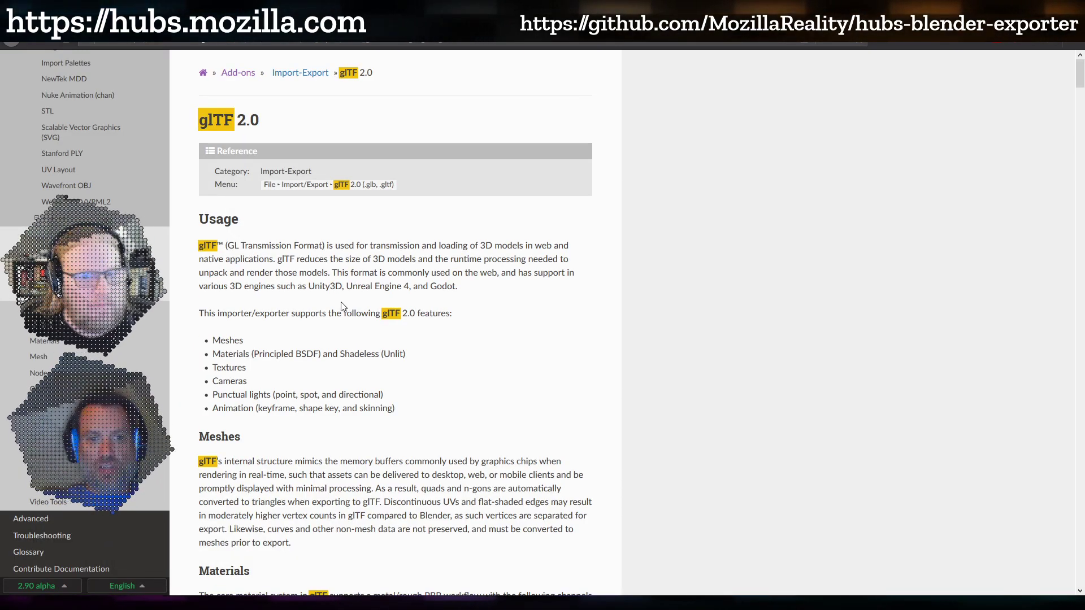
{"action": "scroll", "scroll_direction": "down", "scroll_amount": 3}
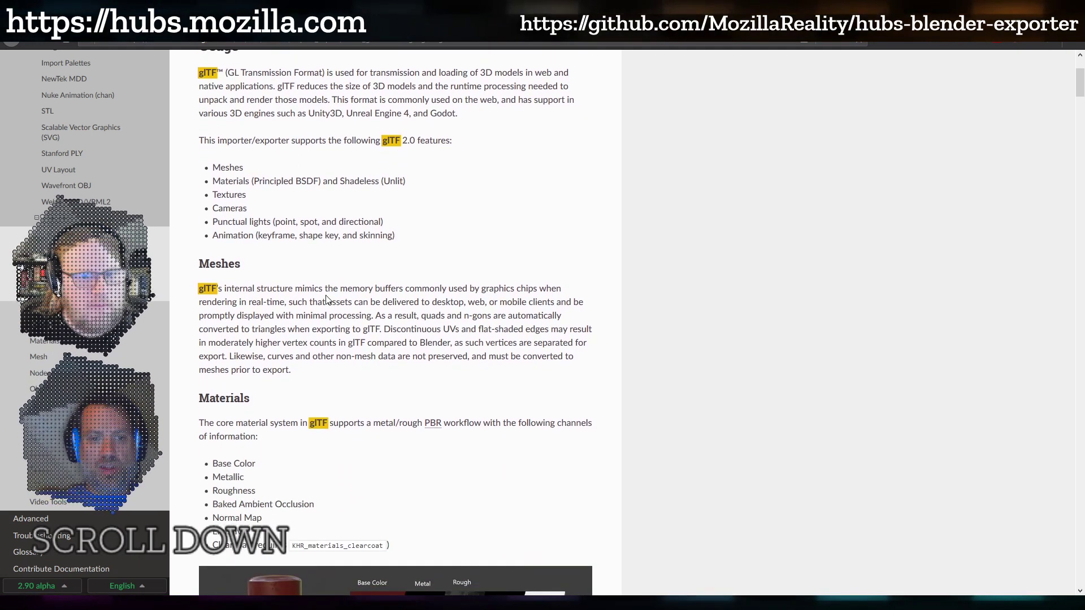
{"action": "scroll", "scroll_direction": "down", "scroll_amount": 3}
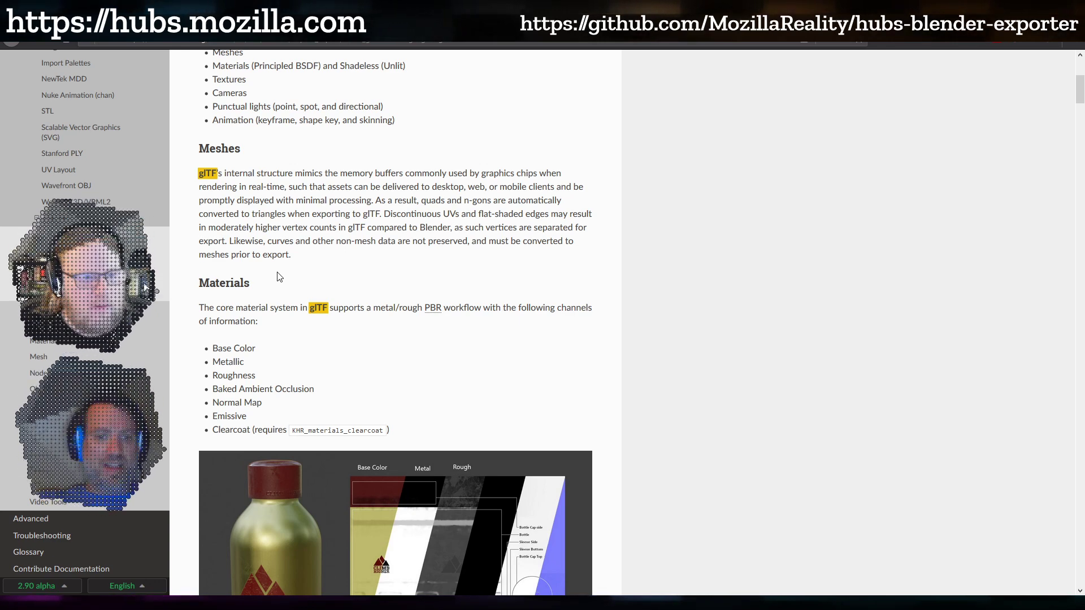
{"action": "scroll", "scroll_direction": "down", "scroll_amount": 3}
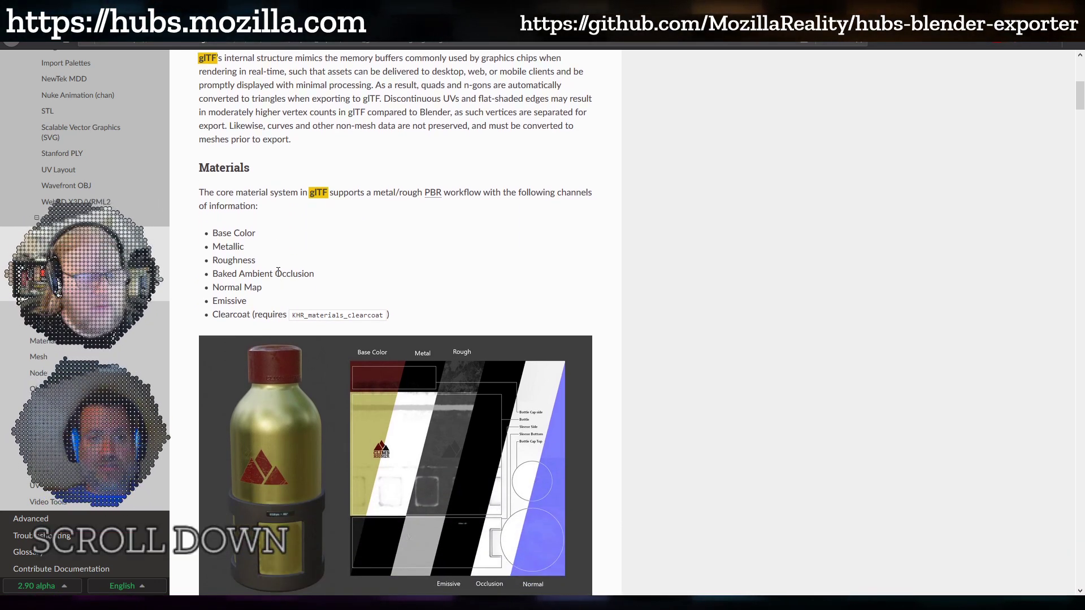
{"action": "scroll", "scroll_direction": "down", "scroll_amount": 3}
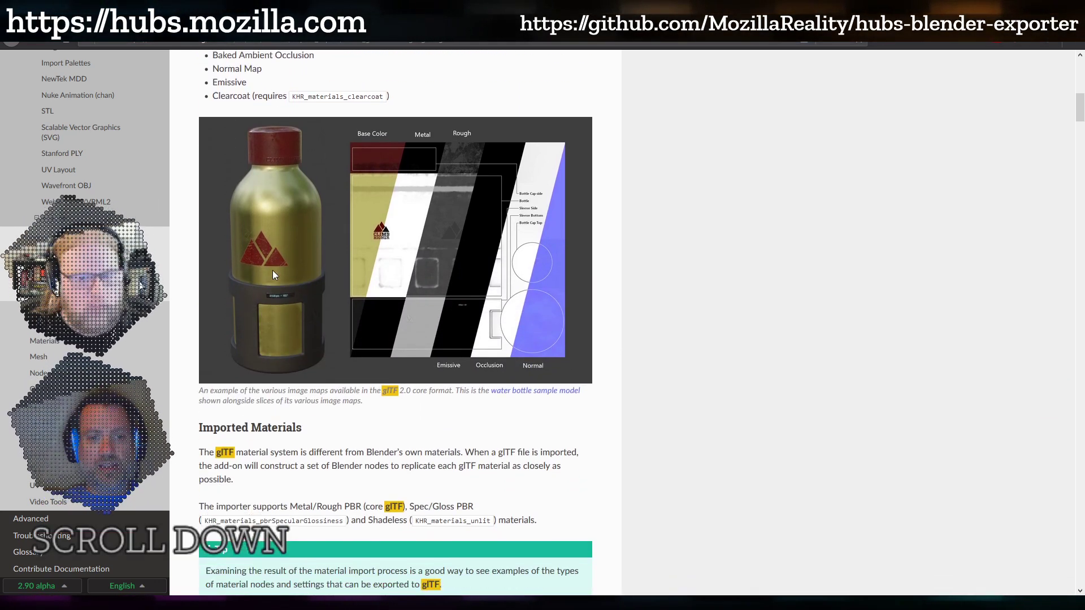
{"action": "scroll", "scroll_direction": "down", "scroll_amount": 3}
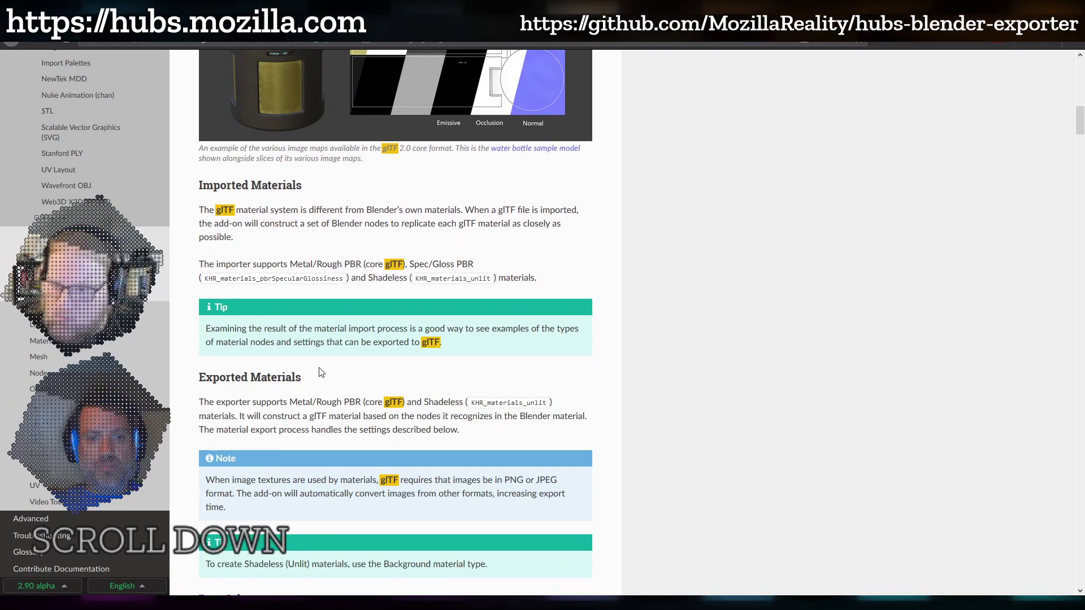
{"action": "scroll", "scroll_direction": "down", "scroll_amount": 3}
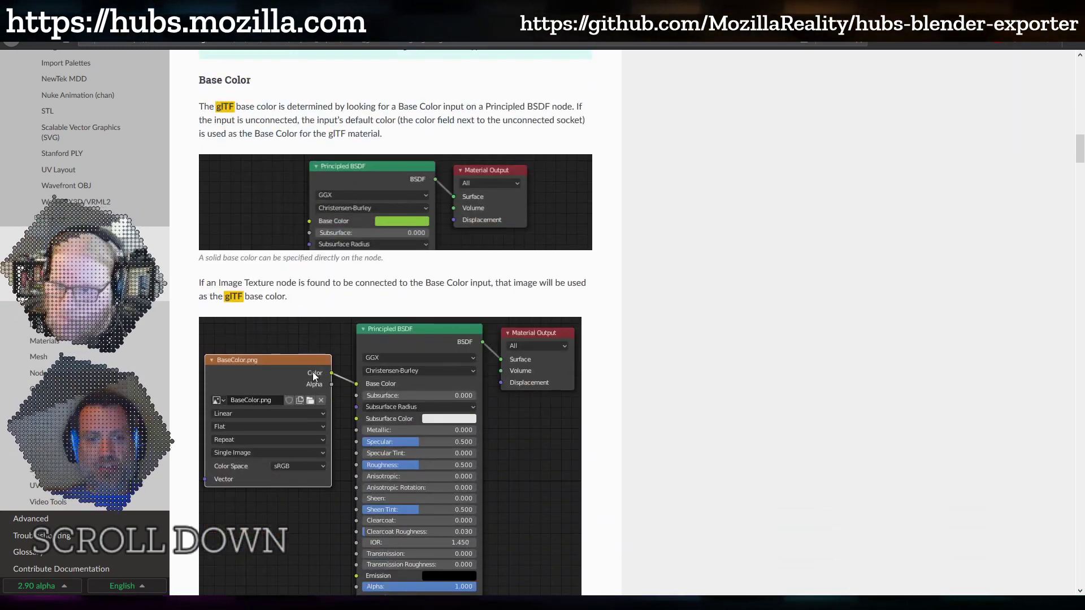
{"action": "scroll", "scroll_direction": "down", "scroll_amount": 3}
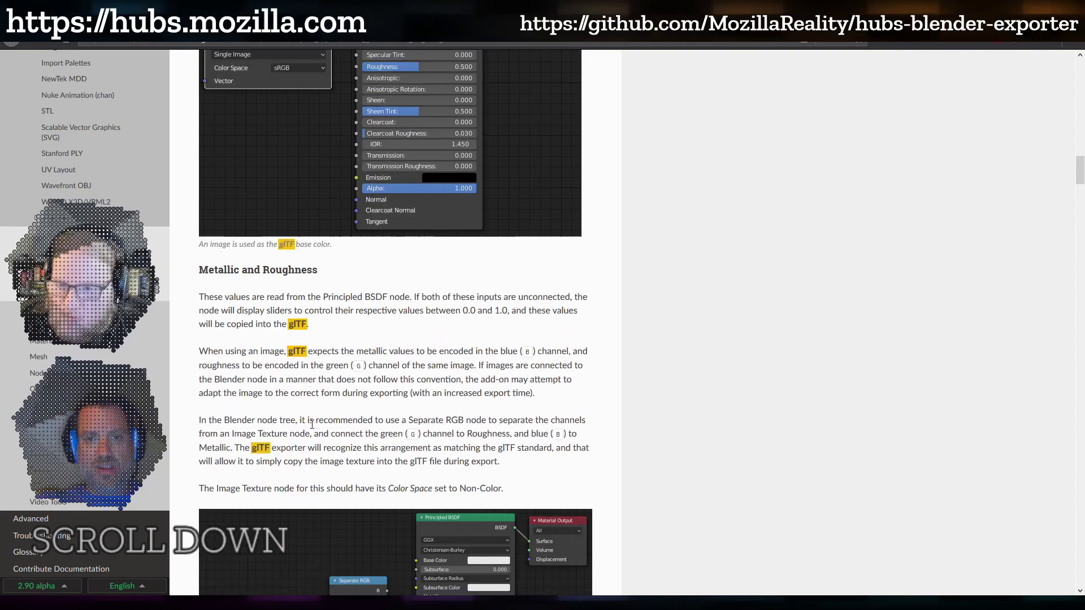
{"action": "scroll", "scroll_direction": "down", "scroll_amount": 3}
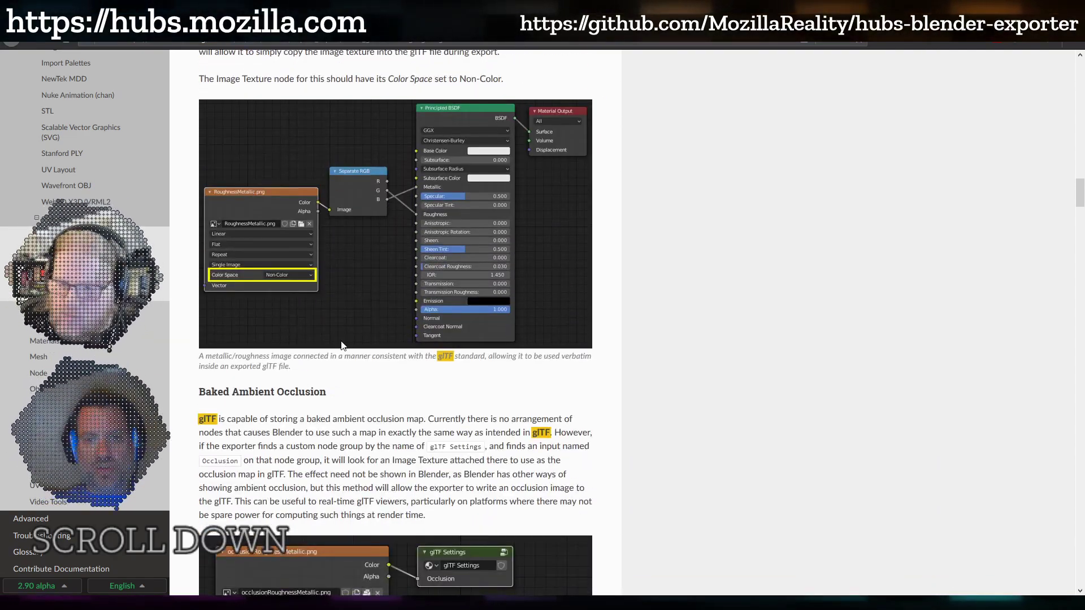
{"action": "scroll", "scroll_direction": "down", "scroll_amount": 3}
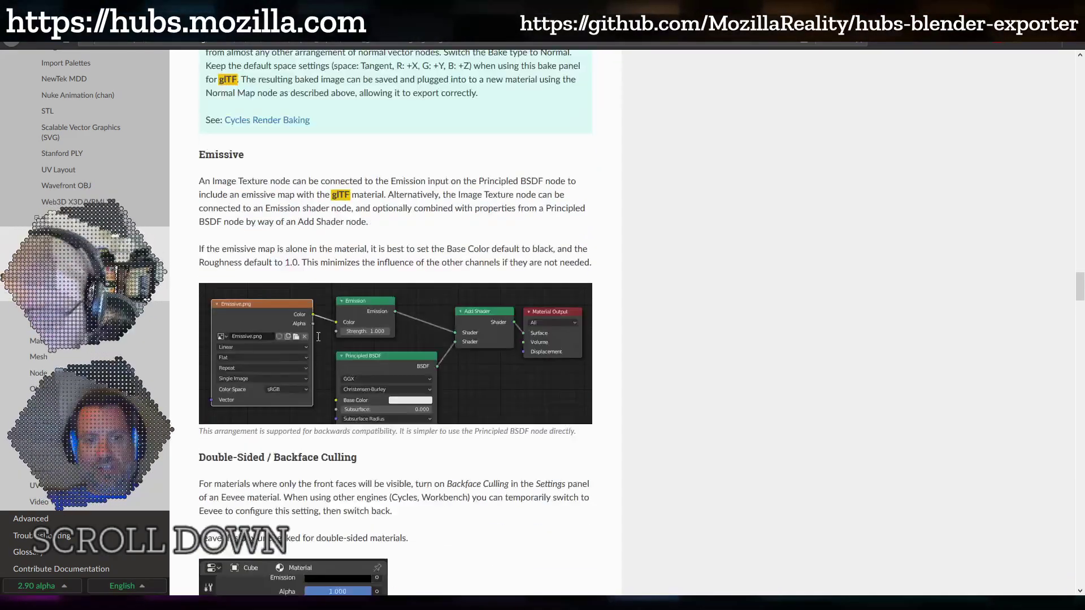
{"action": "scroll", "scroll_direction": "down", "scroll_amount": 3}
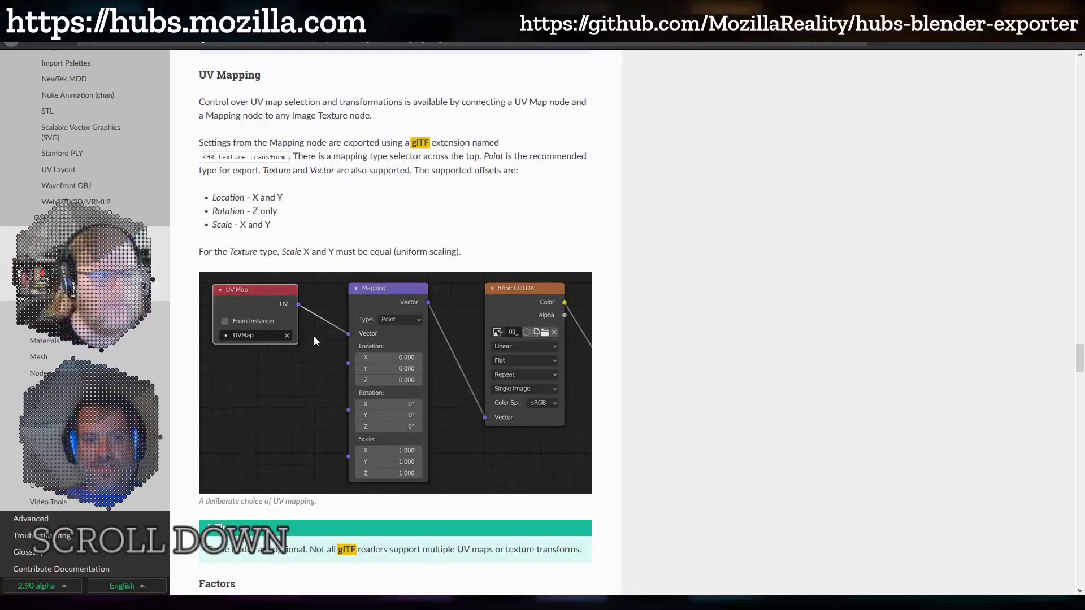
{"action": "scroll", "scroll_direction": "down", "scroll_amount": 3}
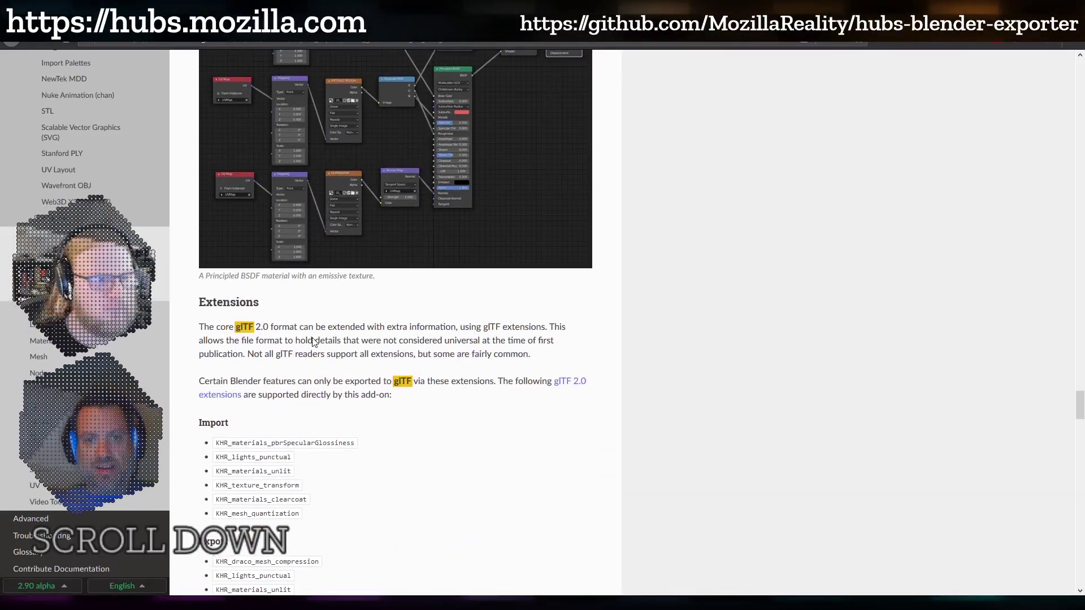
{"action": "scroll", "scroll_direction": "down", "scroll_amount": 3}
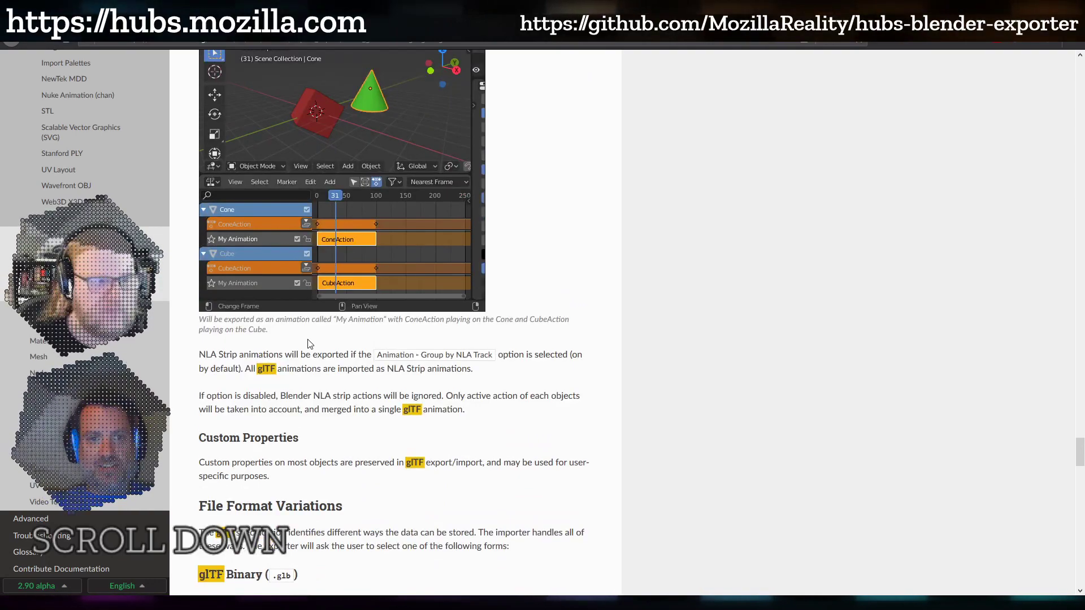
{"action": "scroll", "scroll_direction": "down", "scroll_amount": 3}
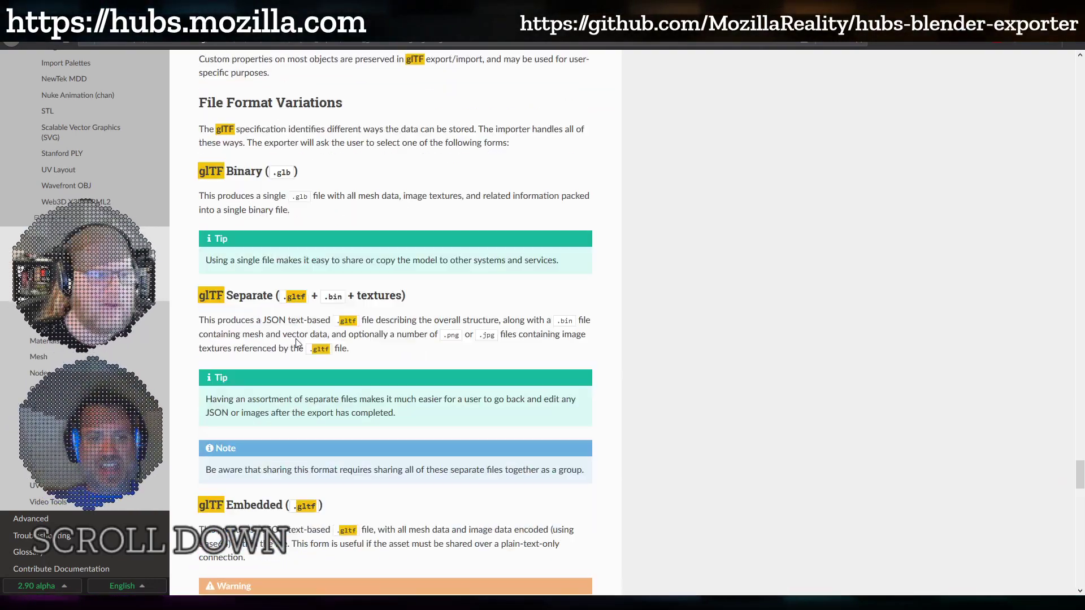
{"action": "scroll", "scroll_direction": "down", "scroll_amount": 3}
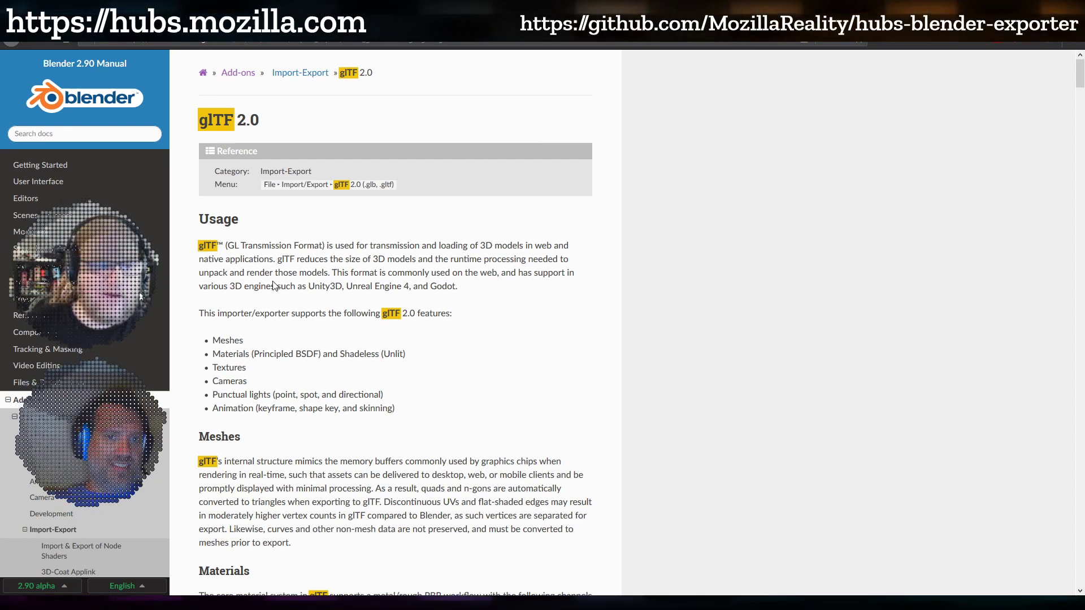
Step: Scroll past Materials, Base Color and Metallic and Roughness down to Baked Ambient Occlusion
{"action": "scroll", "scroll_direction": "down", "scroll_amount": 3}
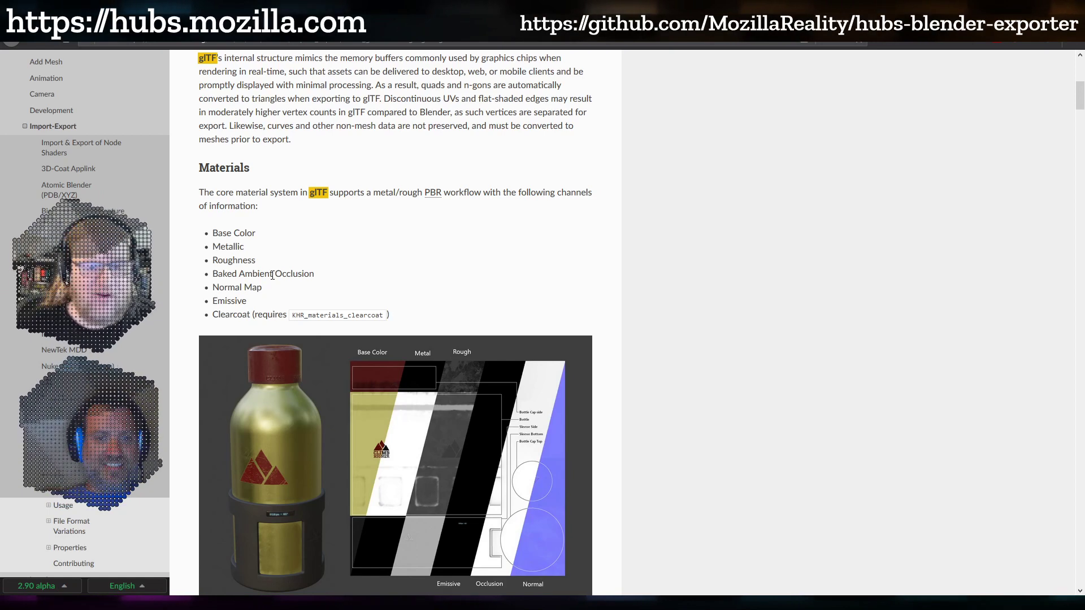
{"action": "scroll", "scroll_direction": "down", "scroll_amount": 3}
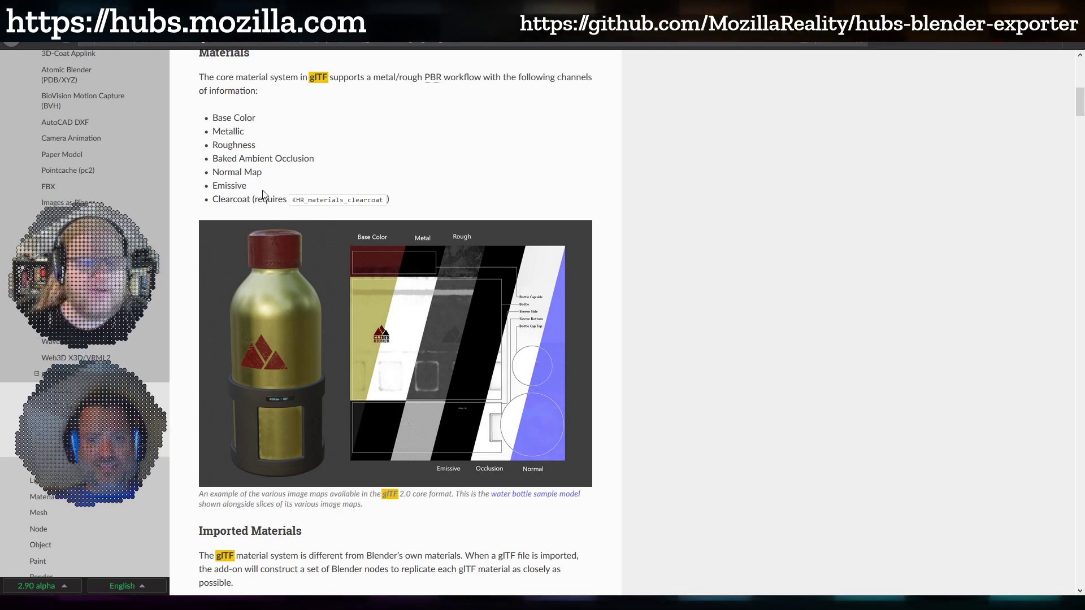
{"action": "mouse_move", "coordinate": [255, 191]}
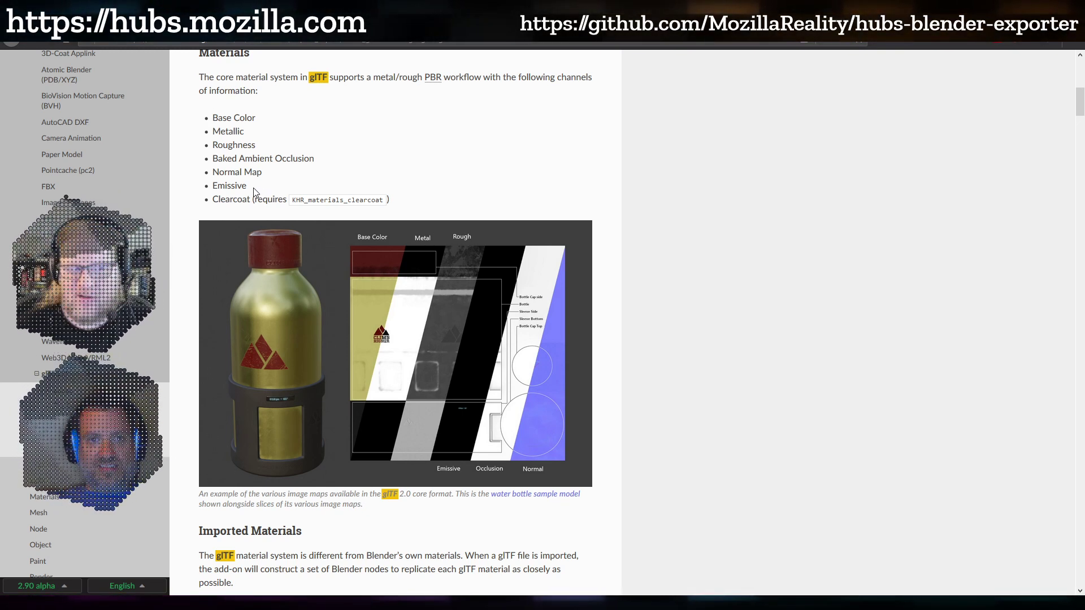
{"action": "scroll", "scroll_direction": "down", "scroll_amount": 3}
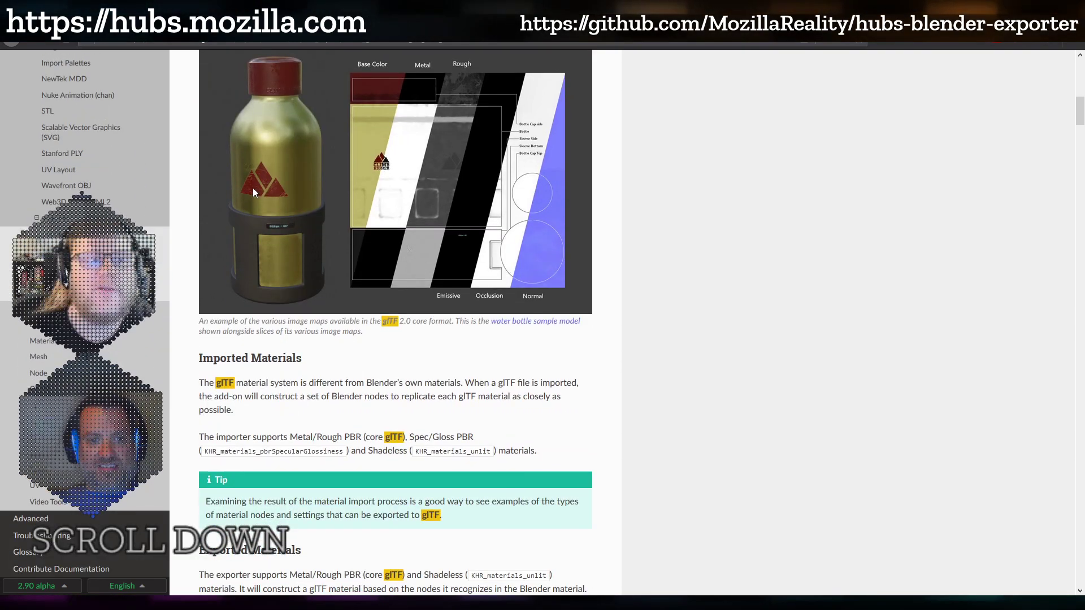
{"action": "scroll", "scroll_direction": "down", "scroll_amount": 3}
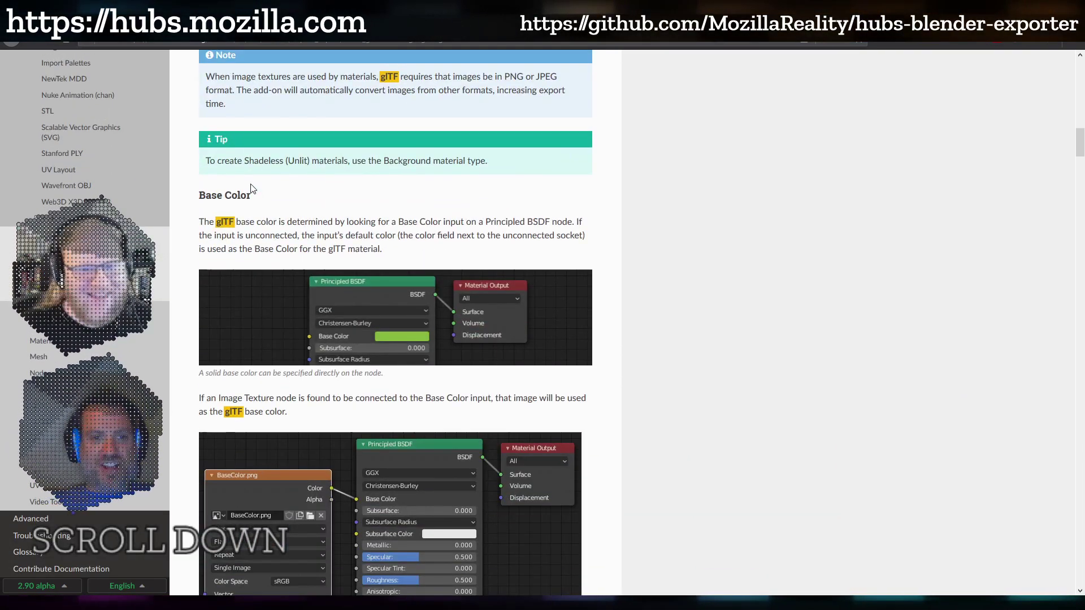
{"action": "scroll", "scroll_direction": "down", "scroll_amount": 3}
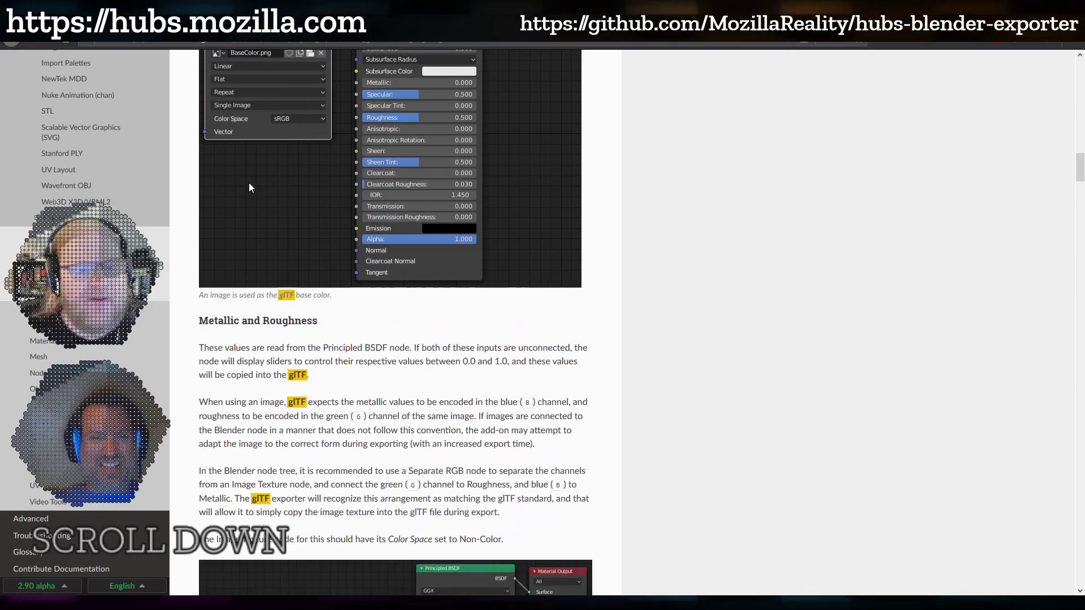
{"action": "scroll", "scroll_direction": "down", "scroll_amount": 3}
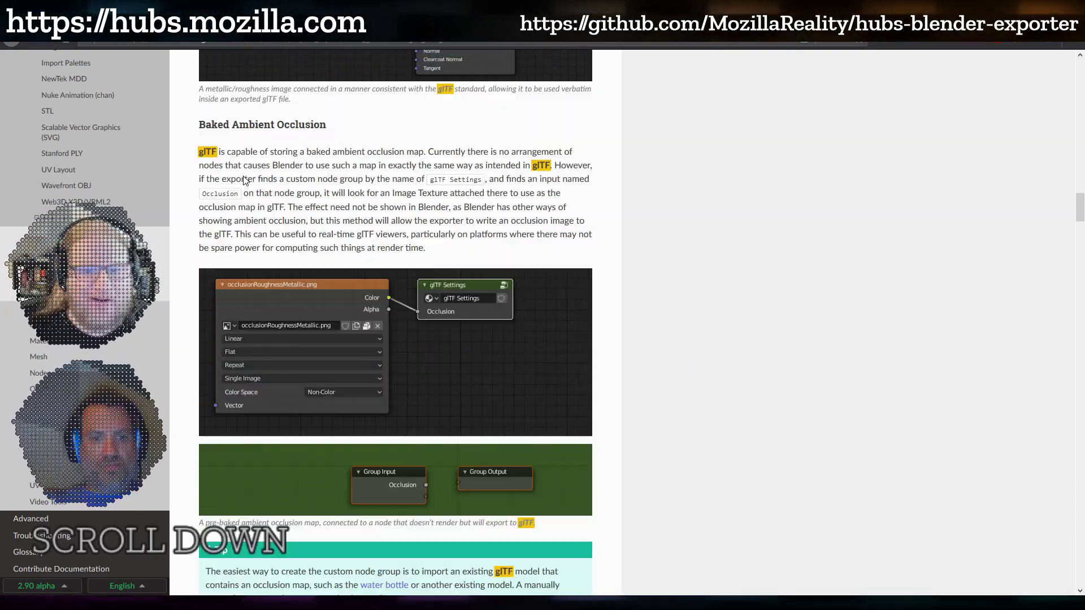